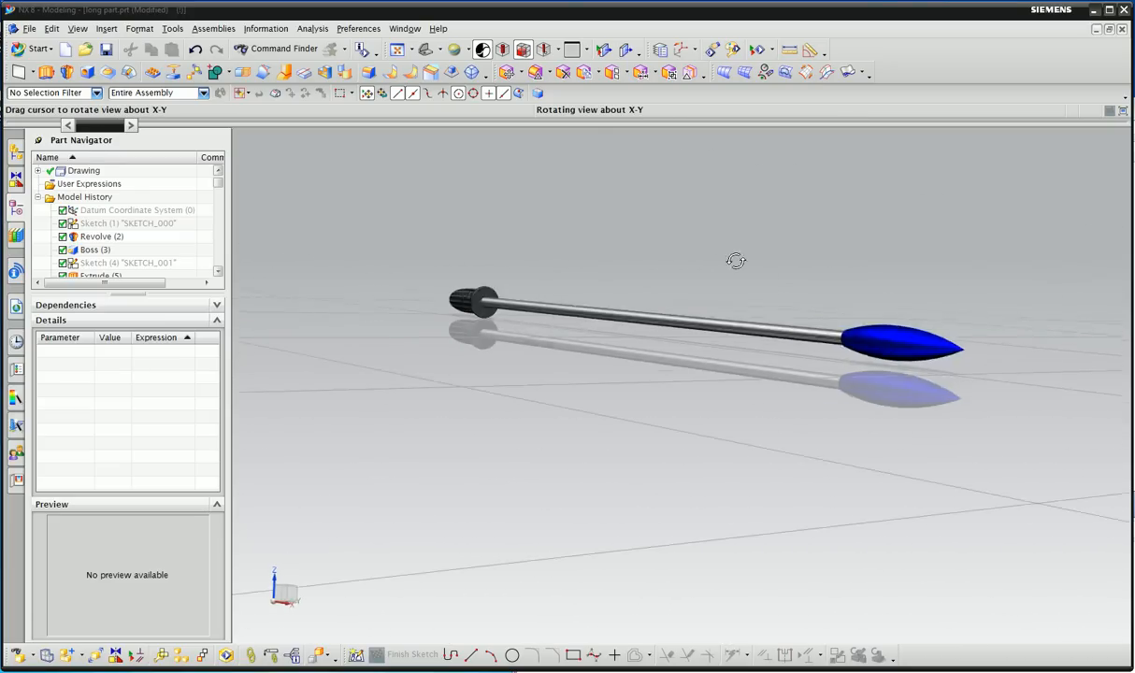
- Orbit the tool model to inspect it from several angles
left_click_drag(737, 259, 667, 271)
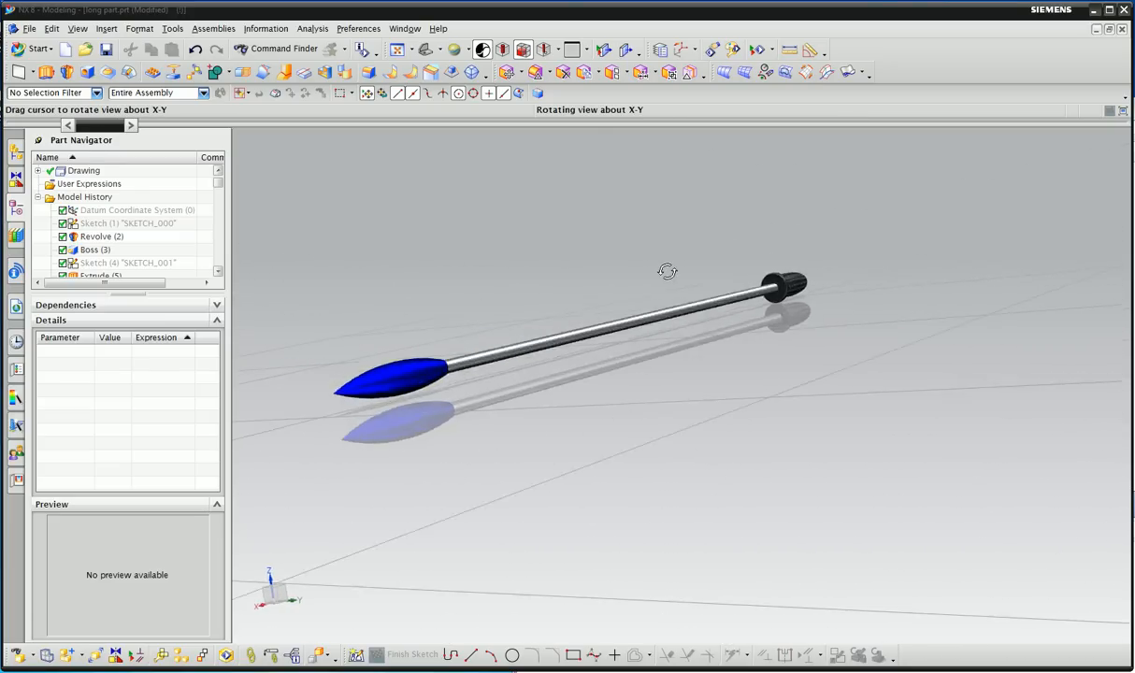
left_click_drag(667, 271, 758, 269)
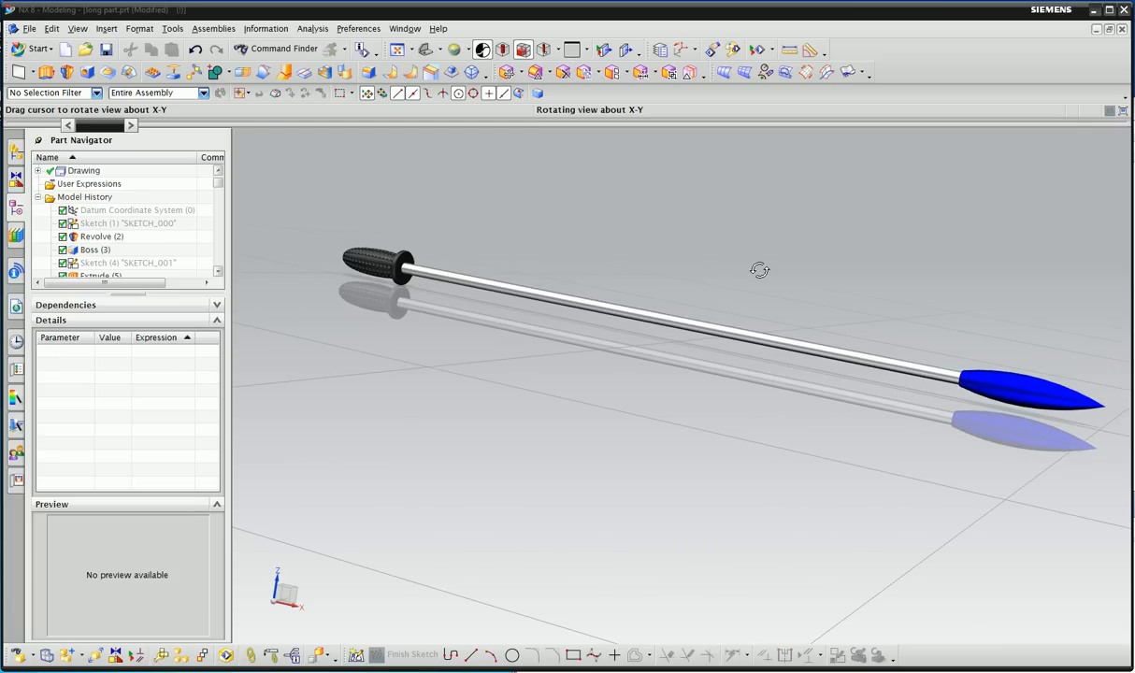
left_click_drag(759, 269, 752, 285)
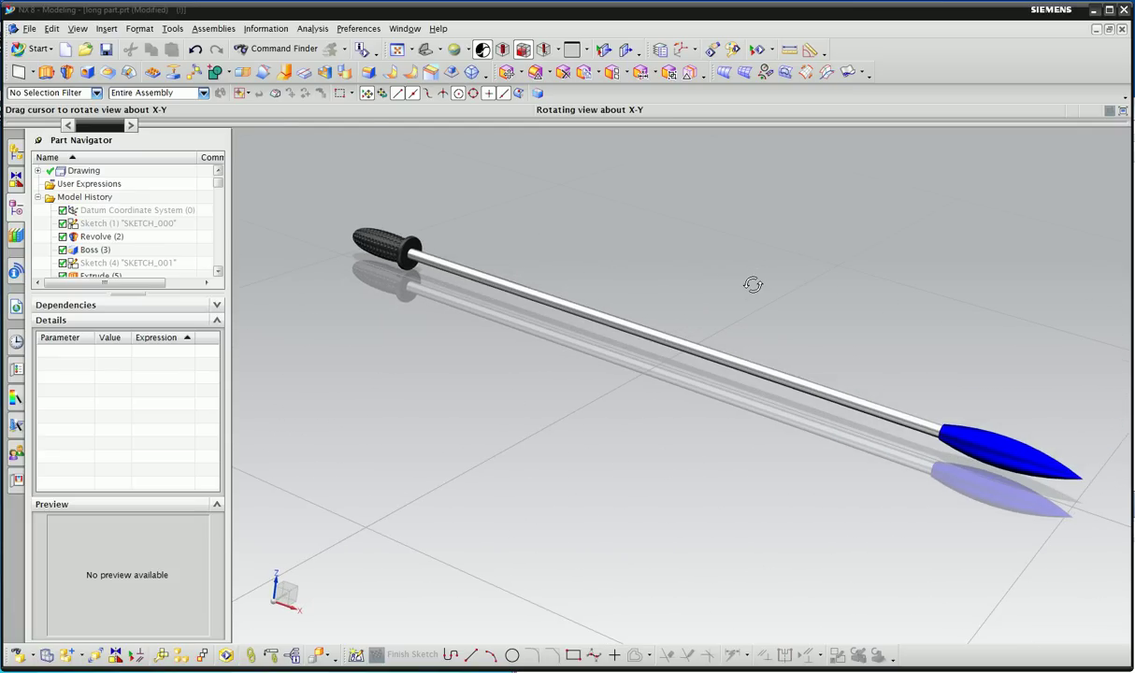
left_click_drag(751, 284, 759, 273)
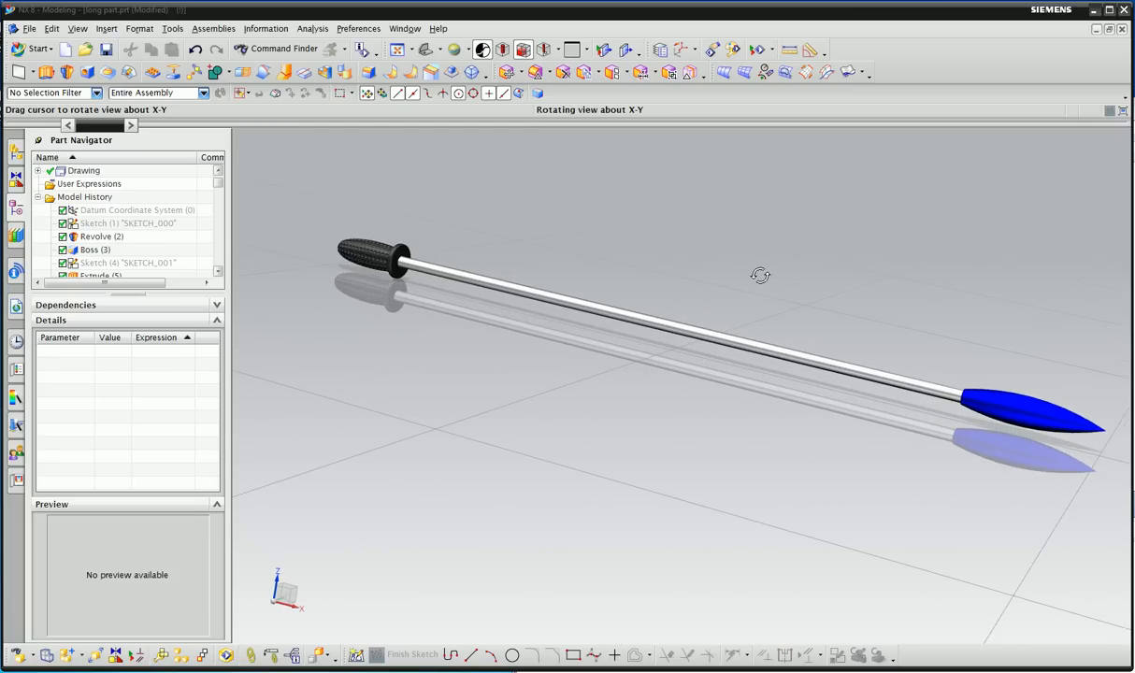
left_click_drag(758, 275, 747, 284)
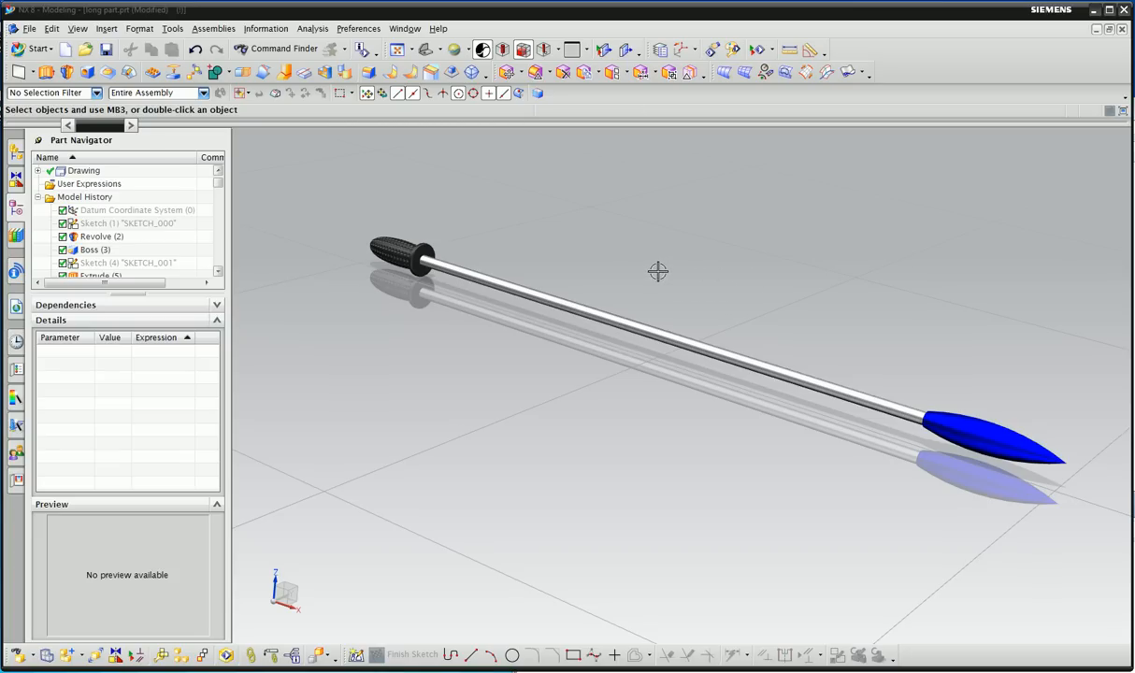
mouse_move(461, 269)
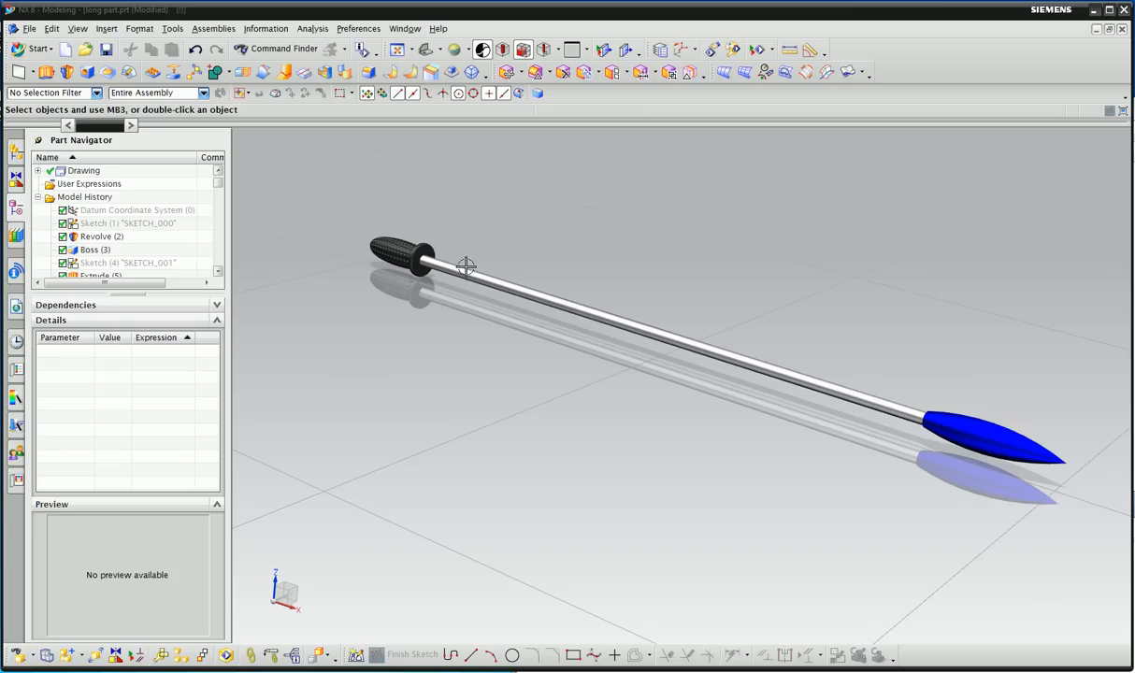
mouse_move(596, 216)
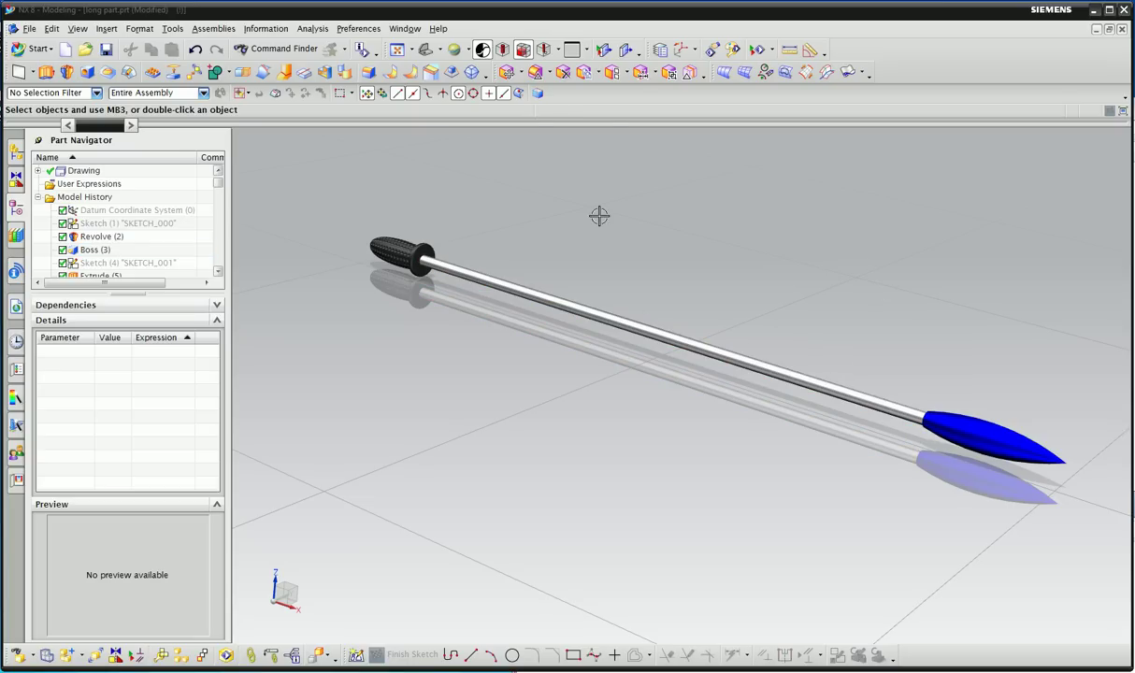
left_click_drag(598, 217, 770, 260)
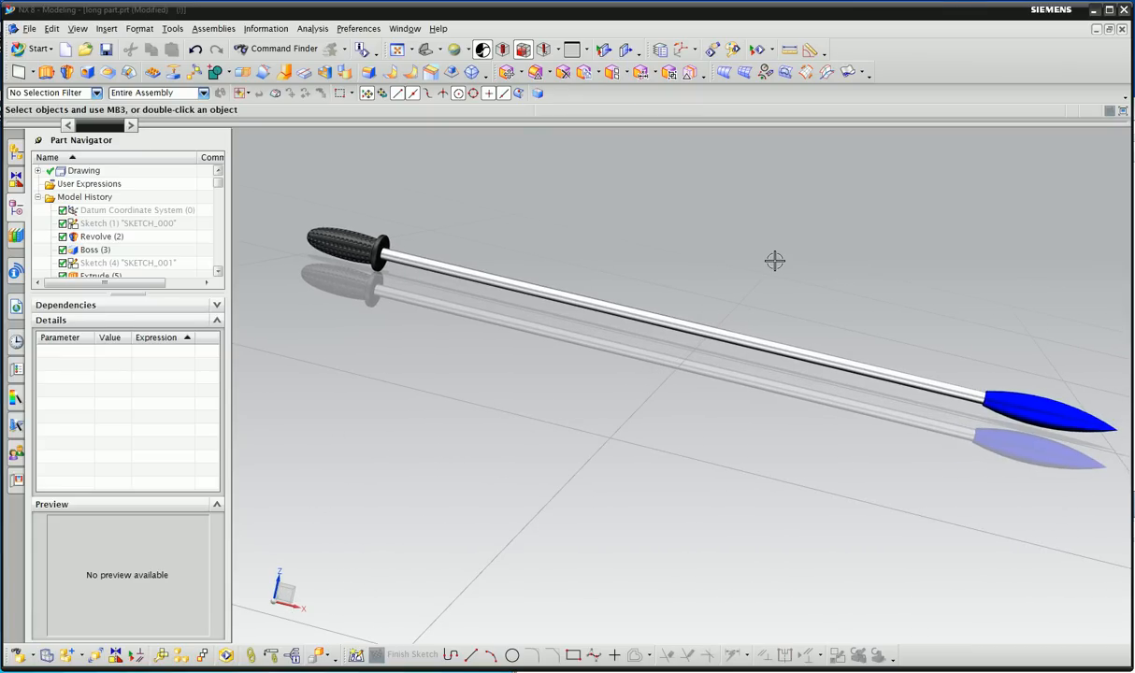
mouse_move(1011, 418)
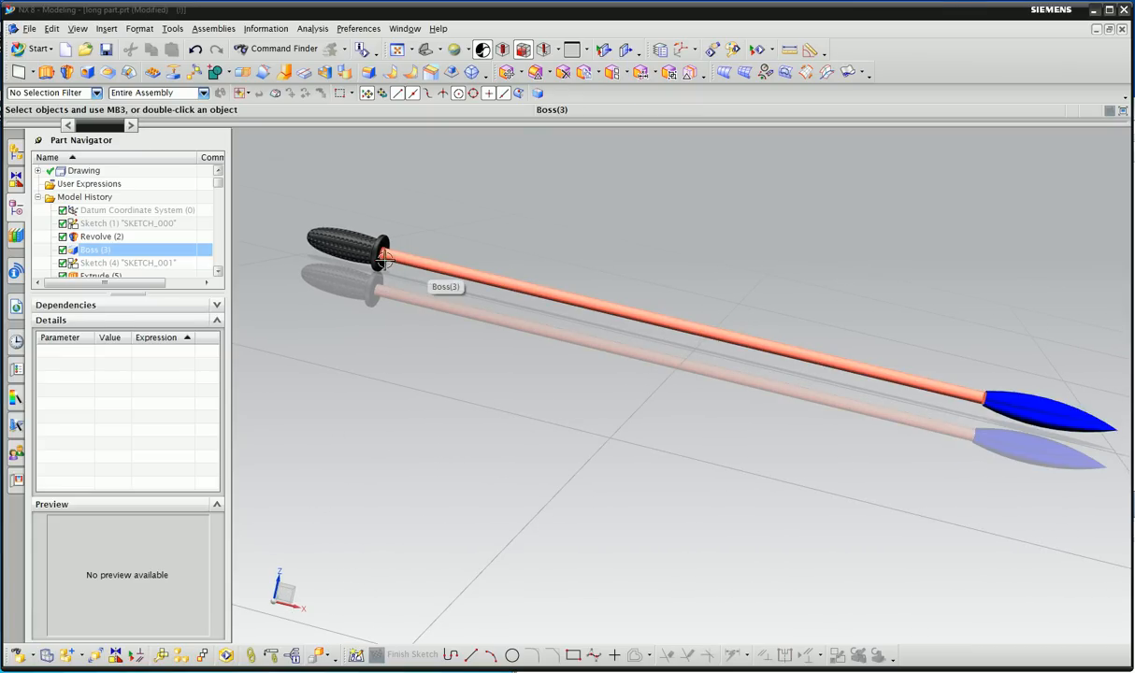
- Switch from Modeling to the Drafting application via the Start menu
left_click(37, 48)
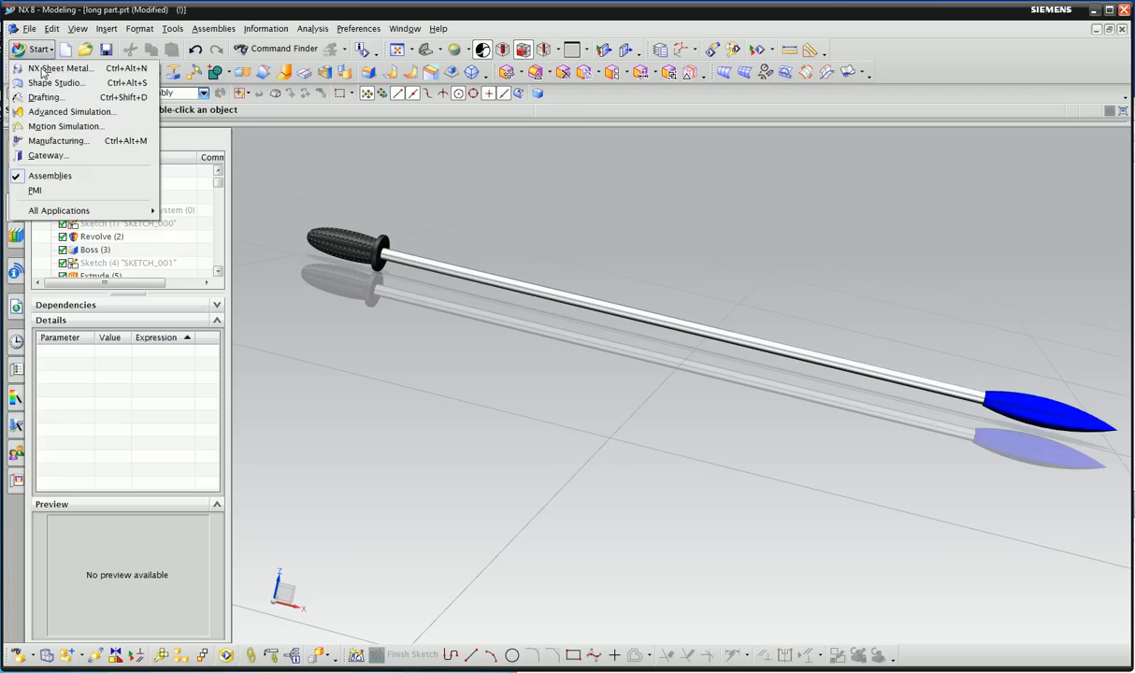
left_click(56, 97)
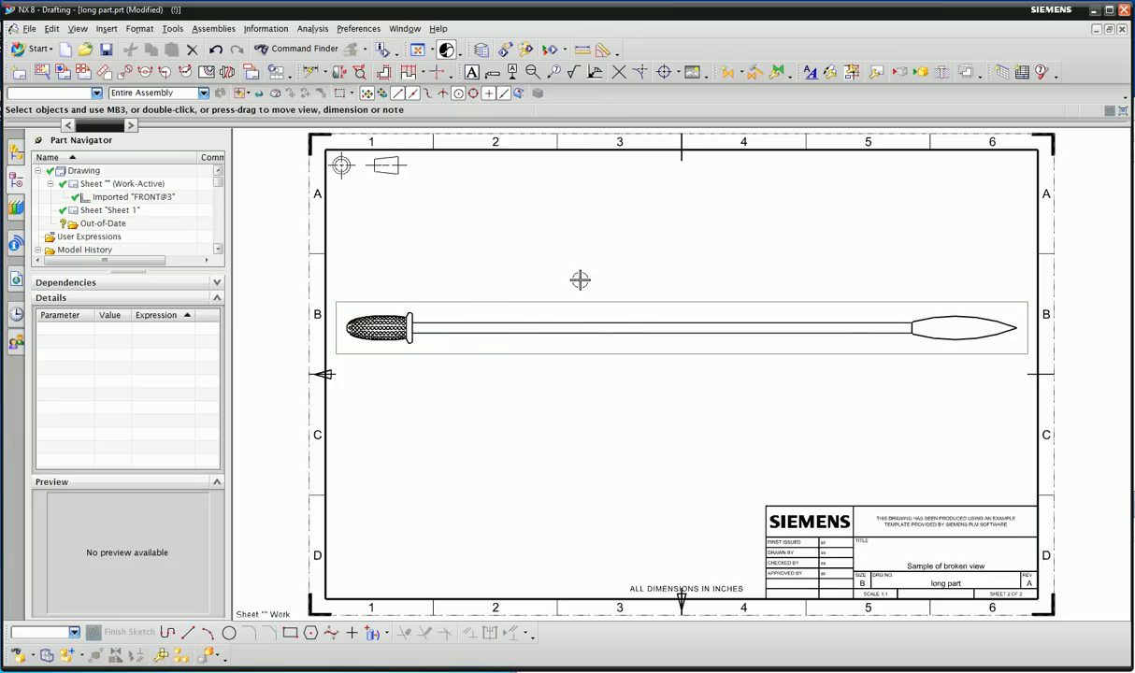
mouse_move(719, 266)
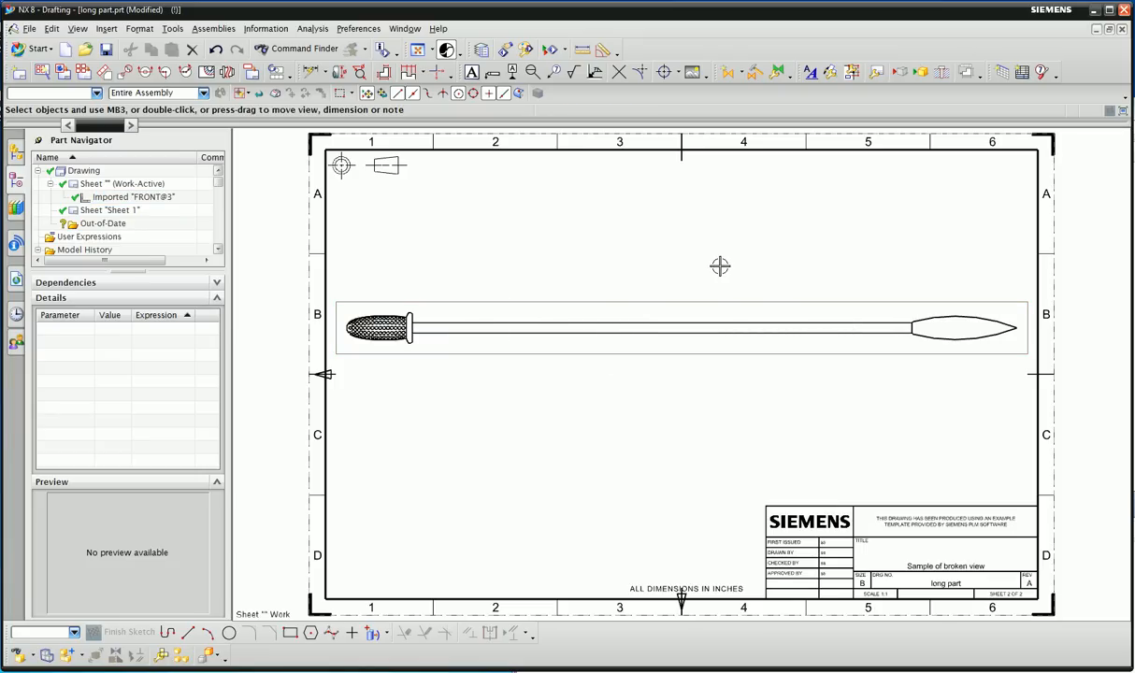
mouse_move(172, 78)
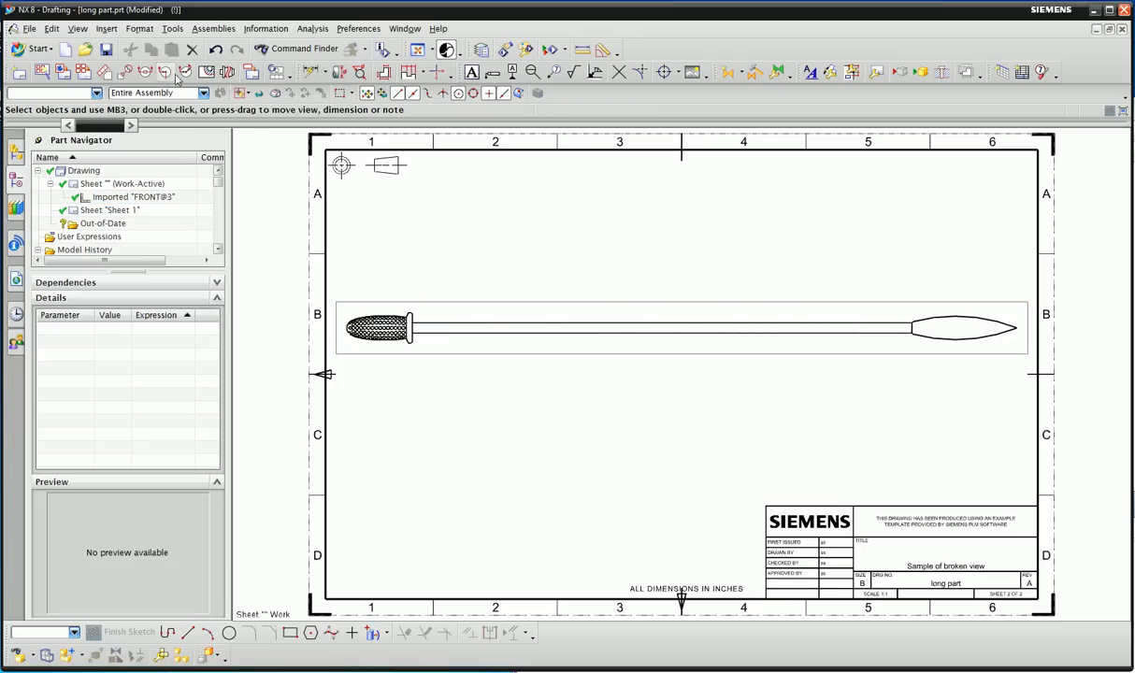
mouse_move(225, 71)
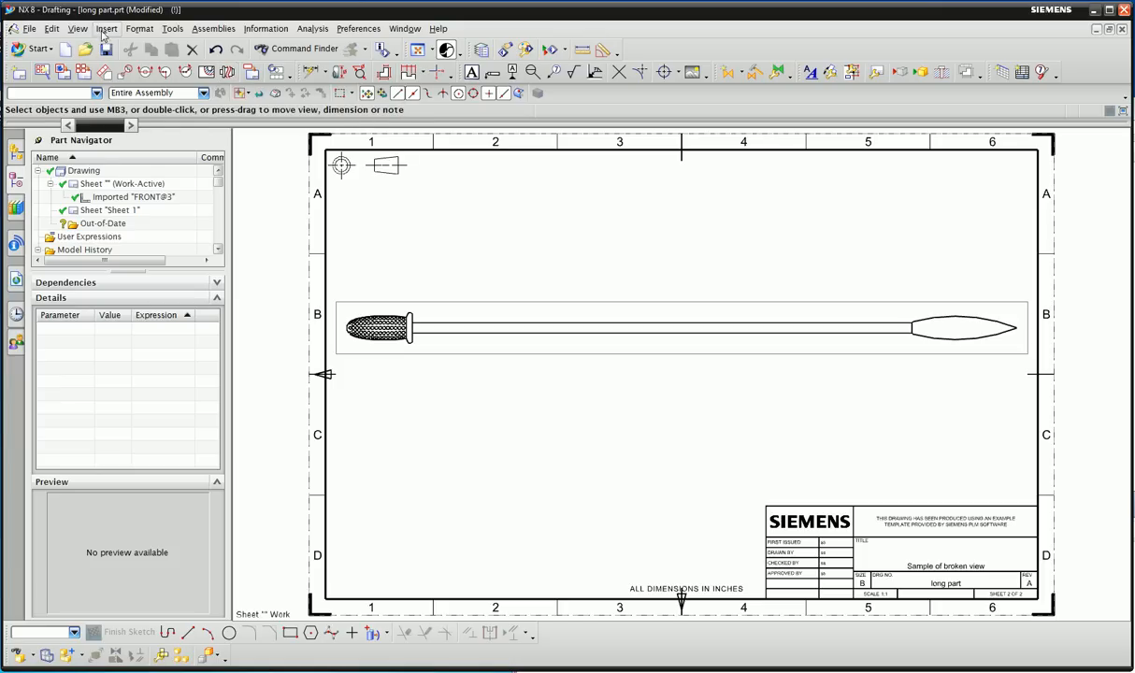
- Start the View Break command from Insert > View
left_click(106, 28)
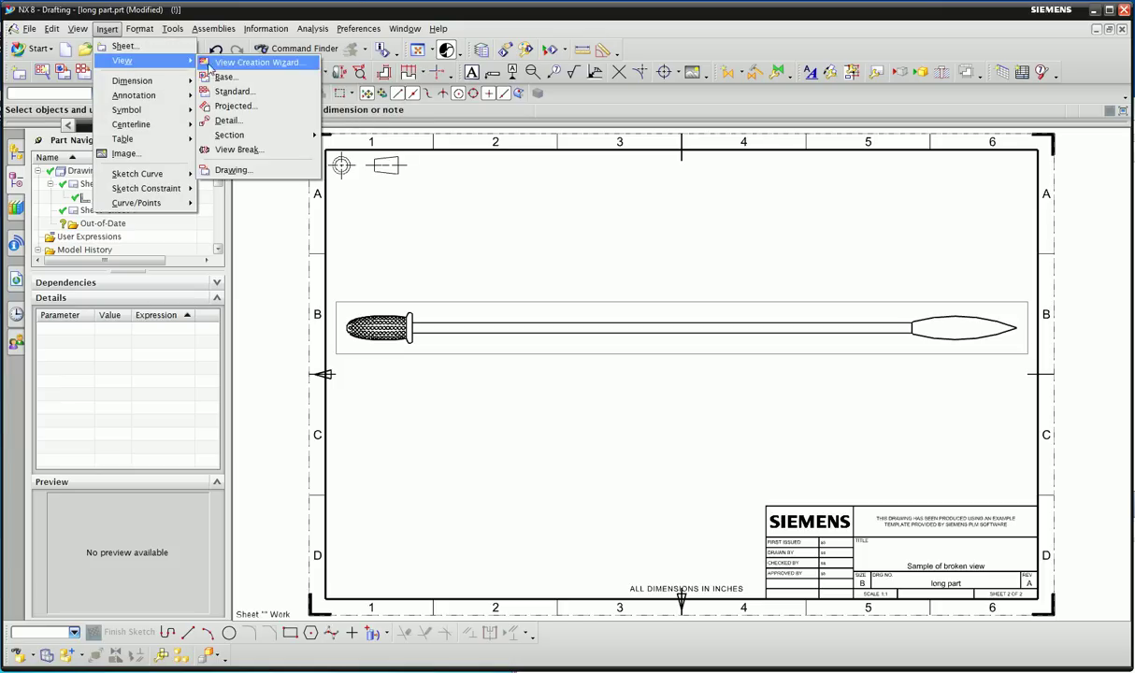
mouse_move(239, 149)
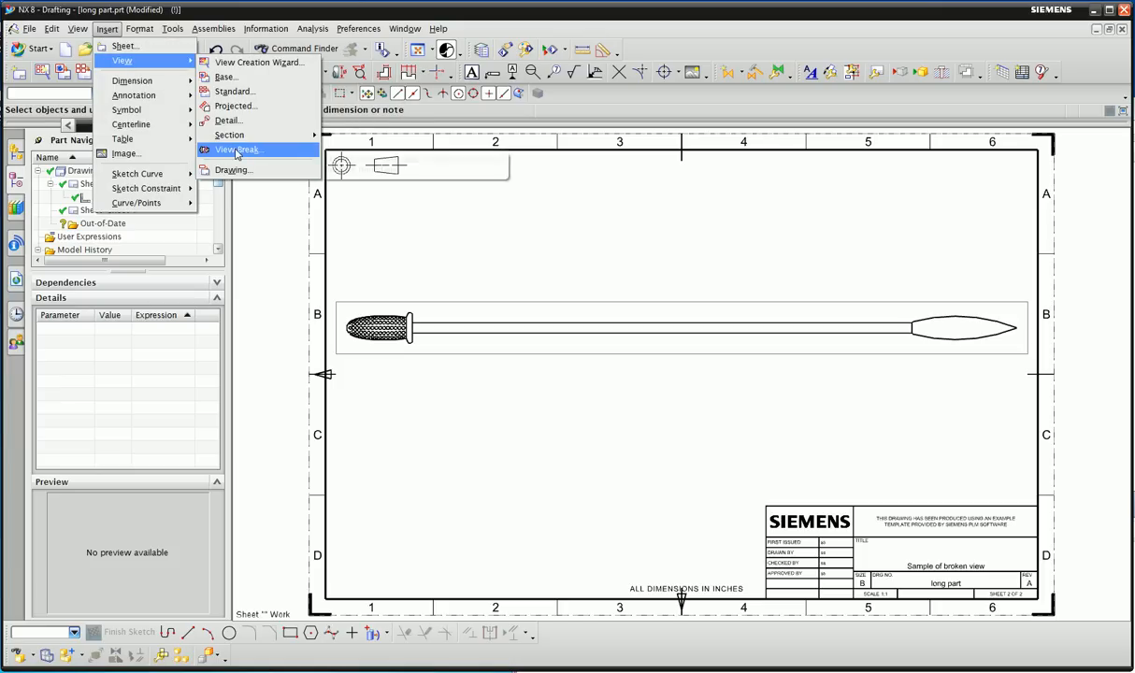
left_click(239, 149)
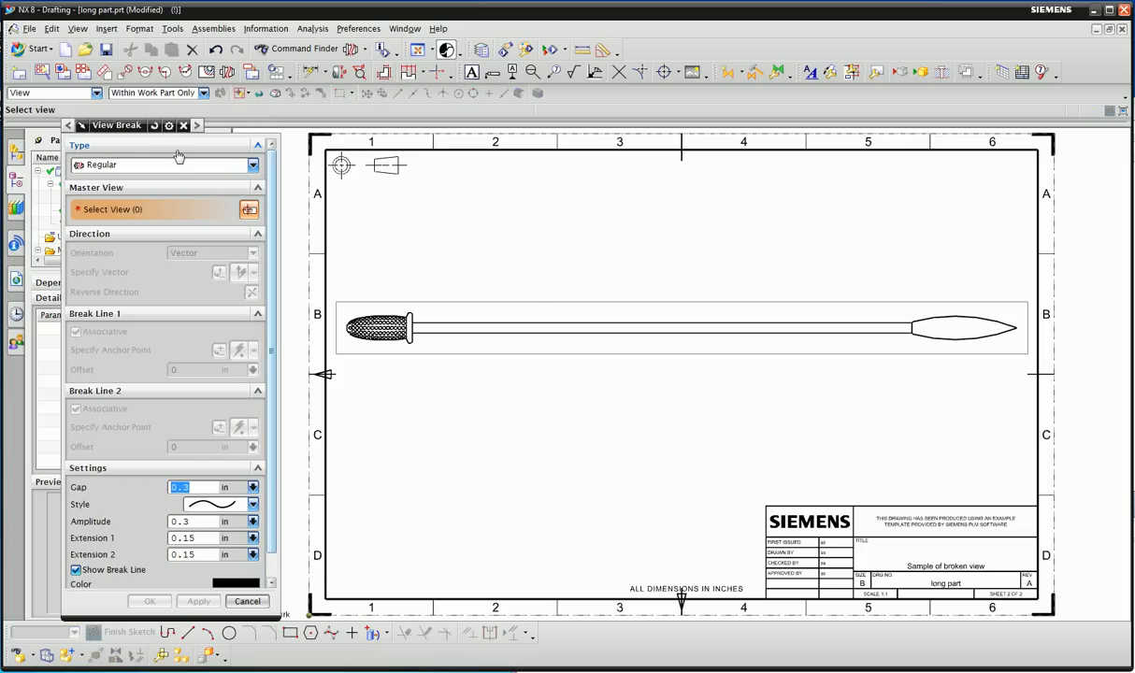
mouse_move(206, 450)
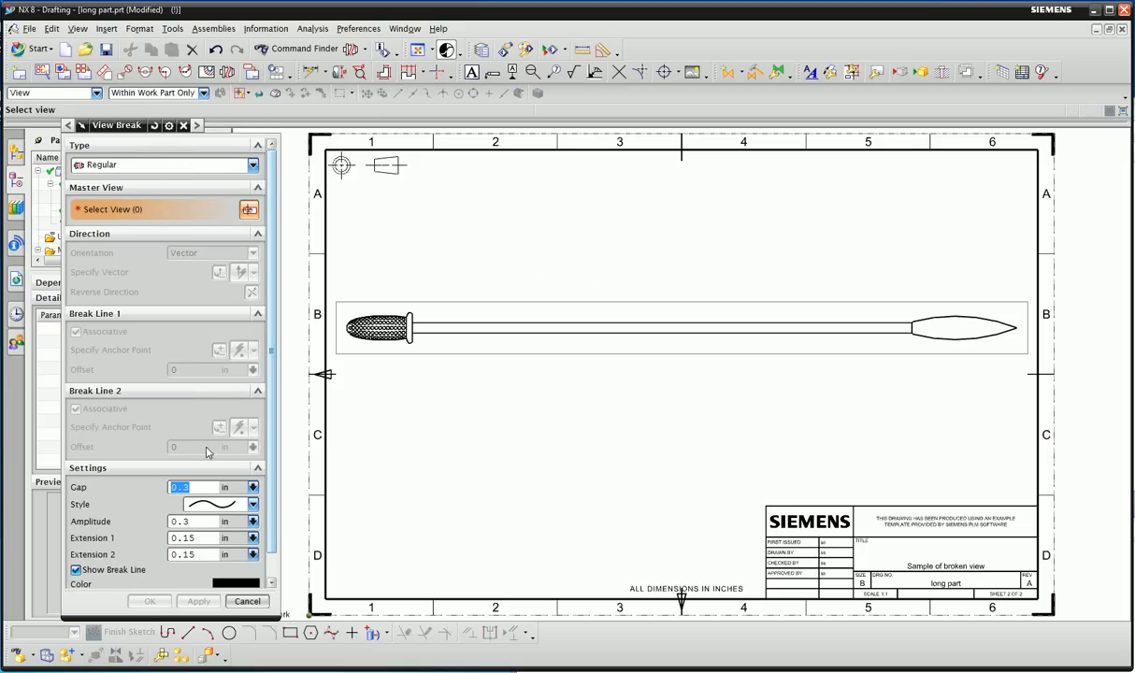
mouse_move(101, 193)
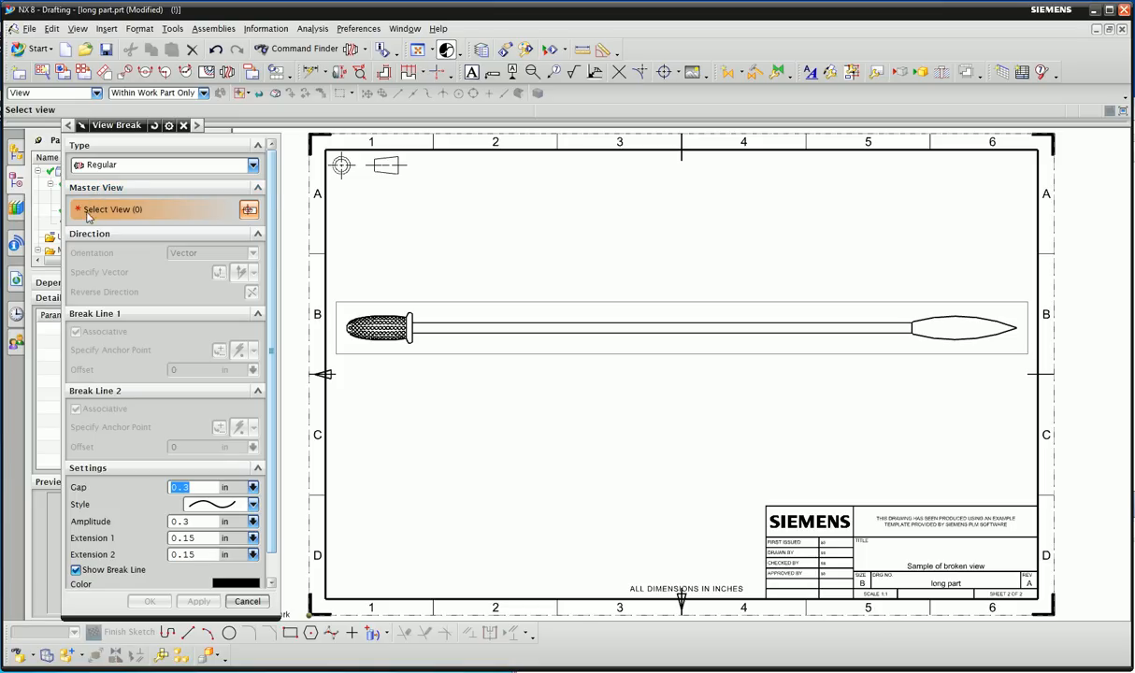
mouse_move(514, 297)
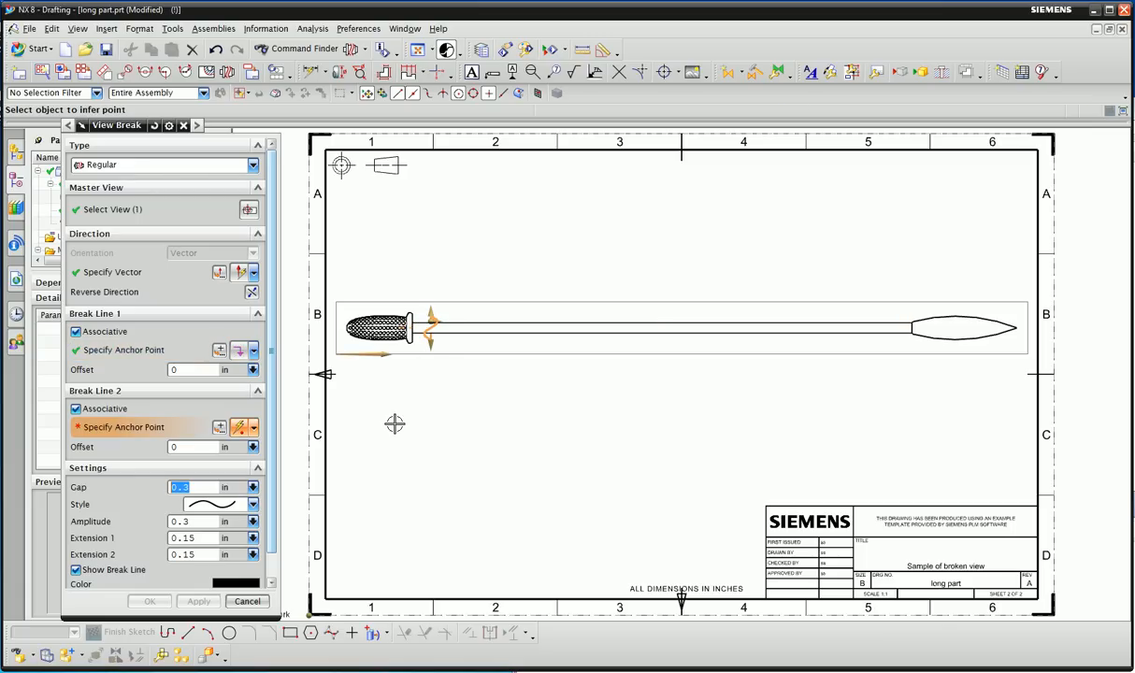
mouse_move(431, 340)
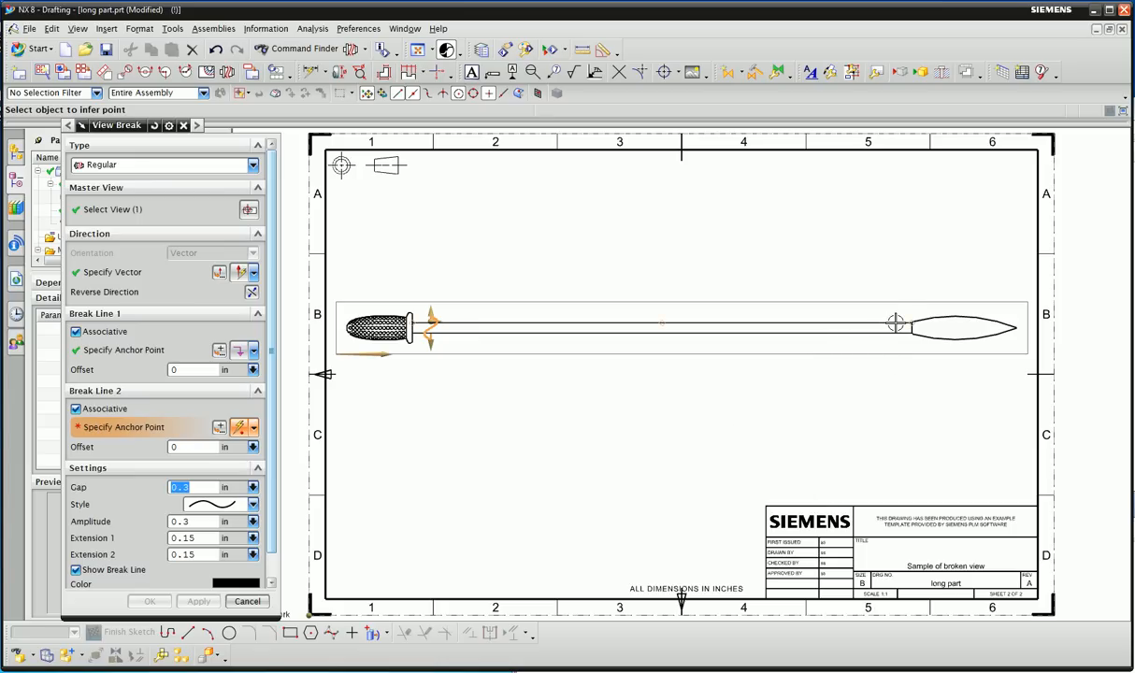
- Anchor the second break line on the rod near the tip
left_click(895, 325)
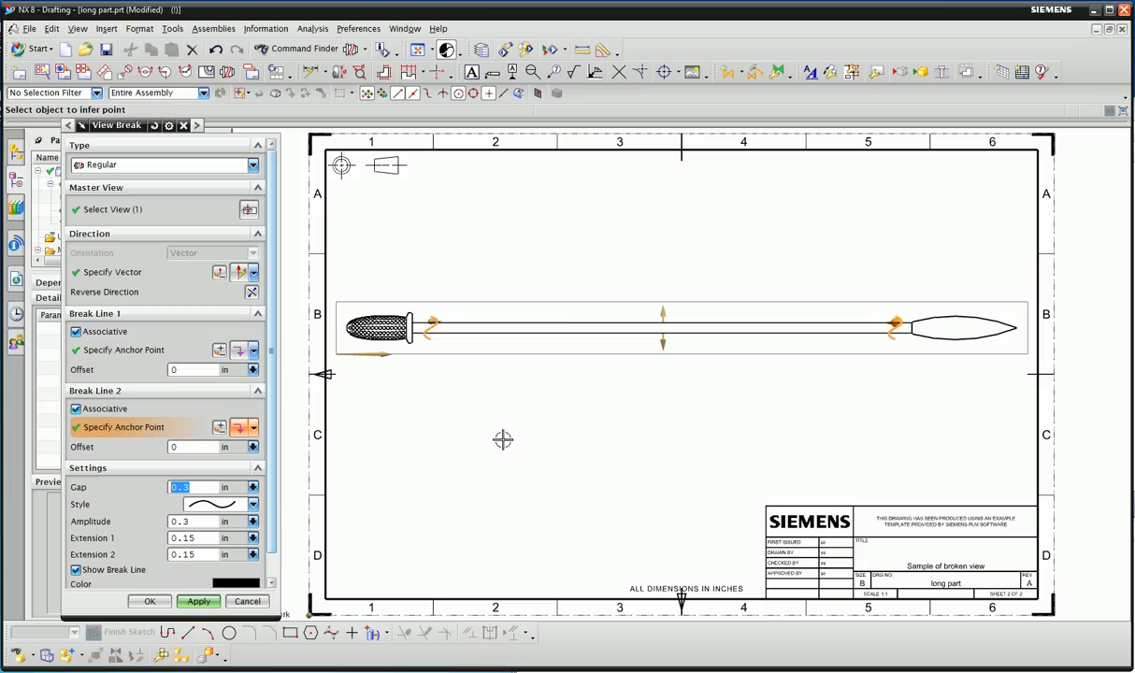
mouse_move(576, 413)
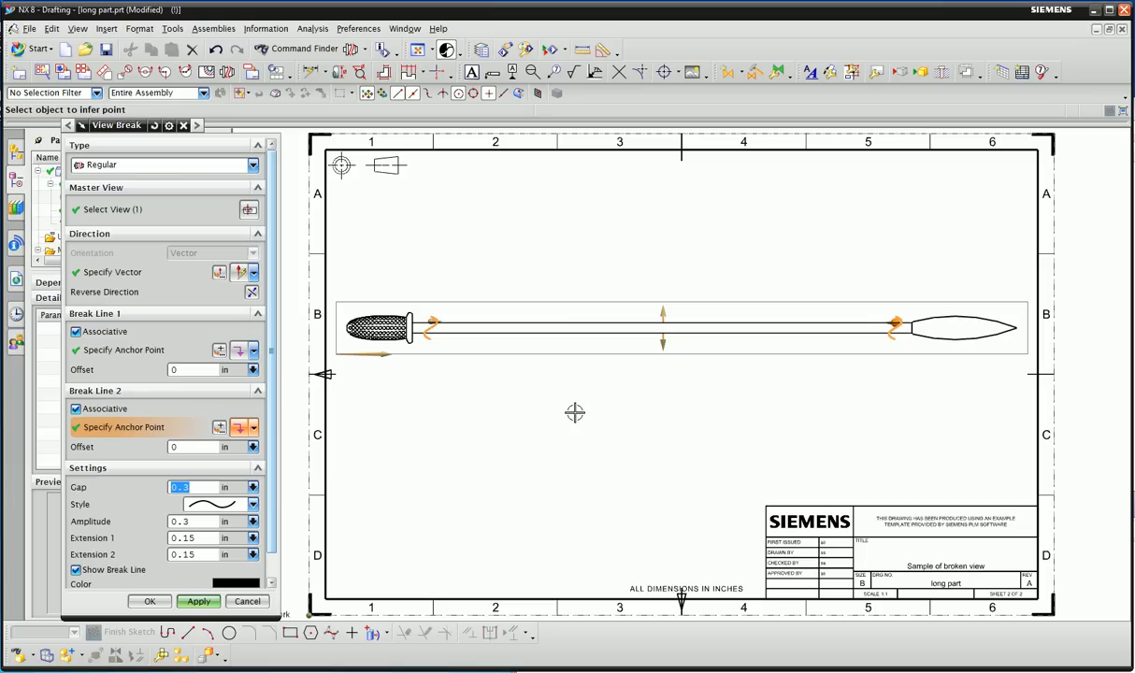
left_click(198, 602)
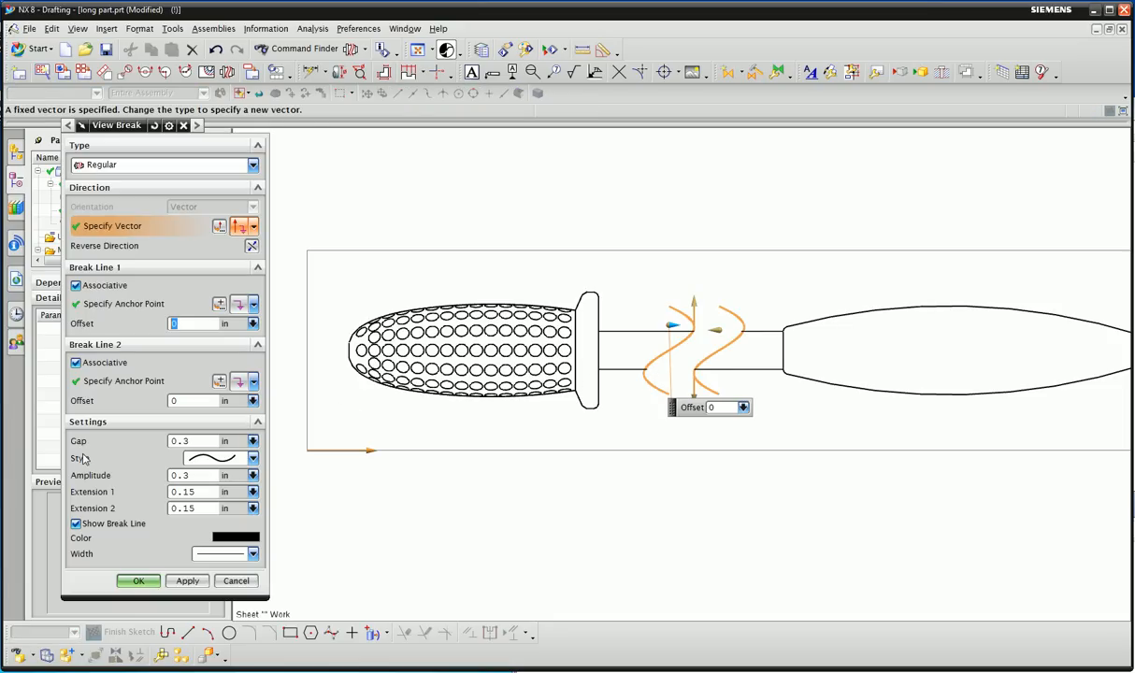
mouse_move(101, 465)
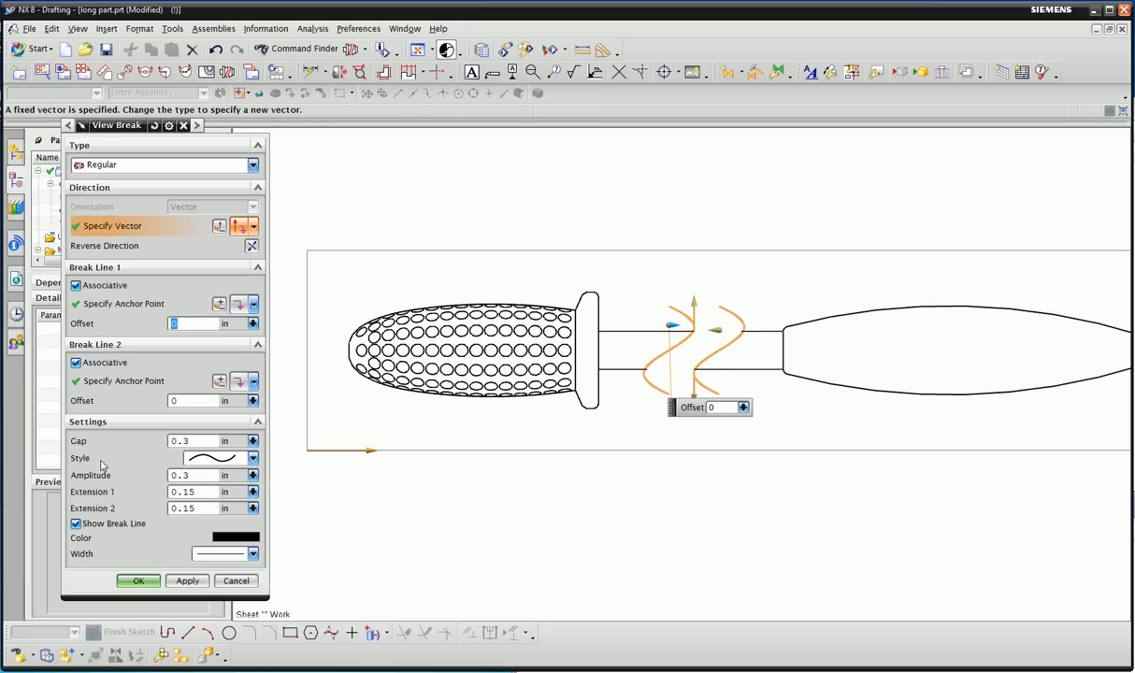
mouse_move(622, 359)
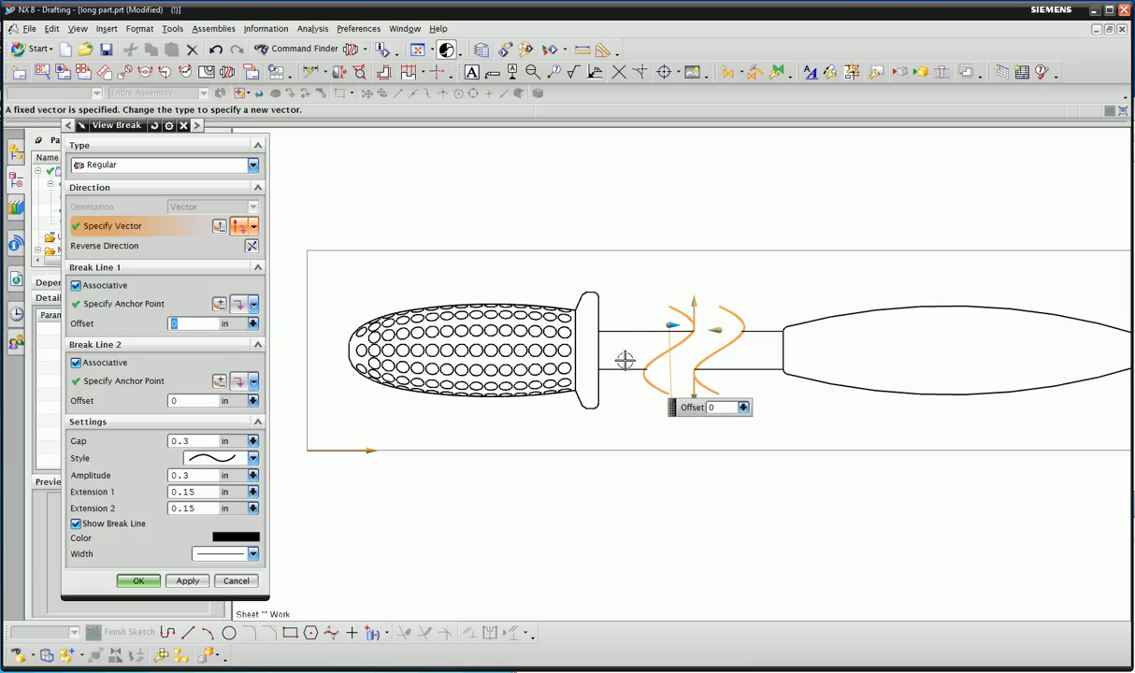
- Expand the break line Style list to pick the solid rod style
left_click(250, 458)
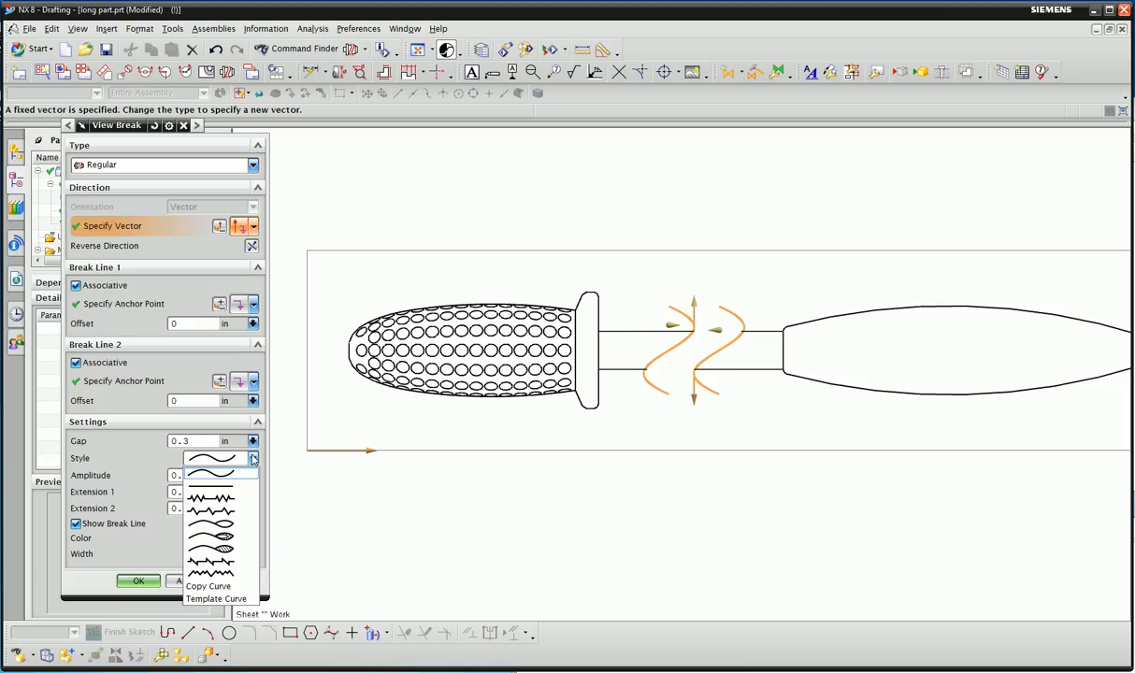
mouse_move(215, 549)
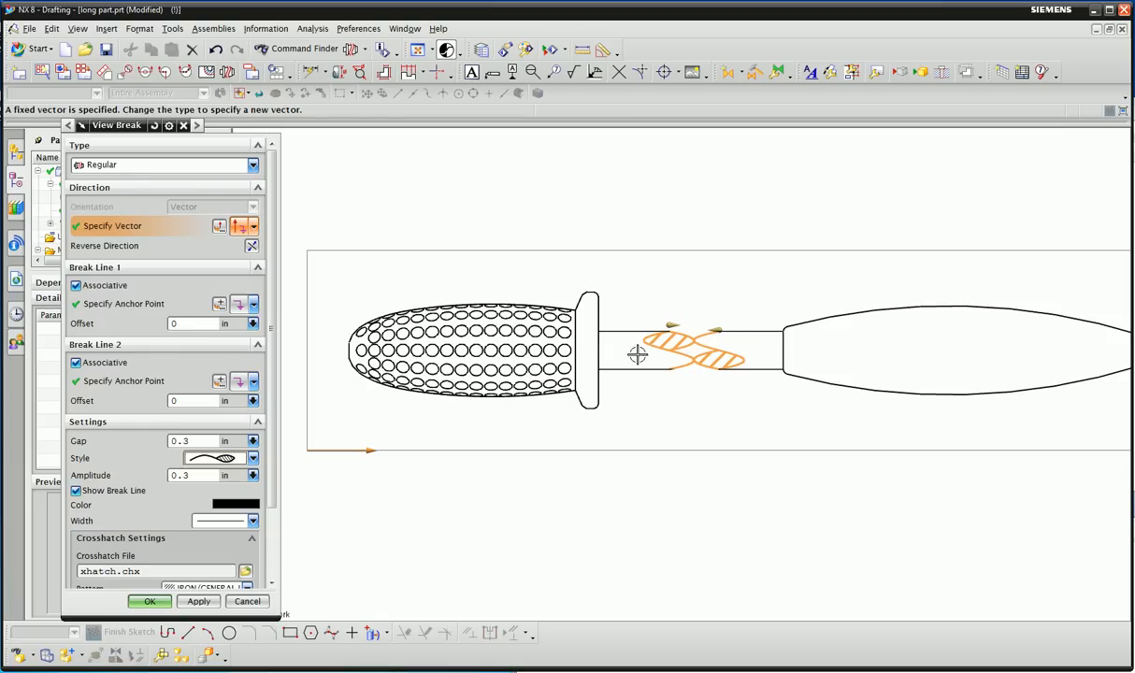
mouse_move(692, 348)
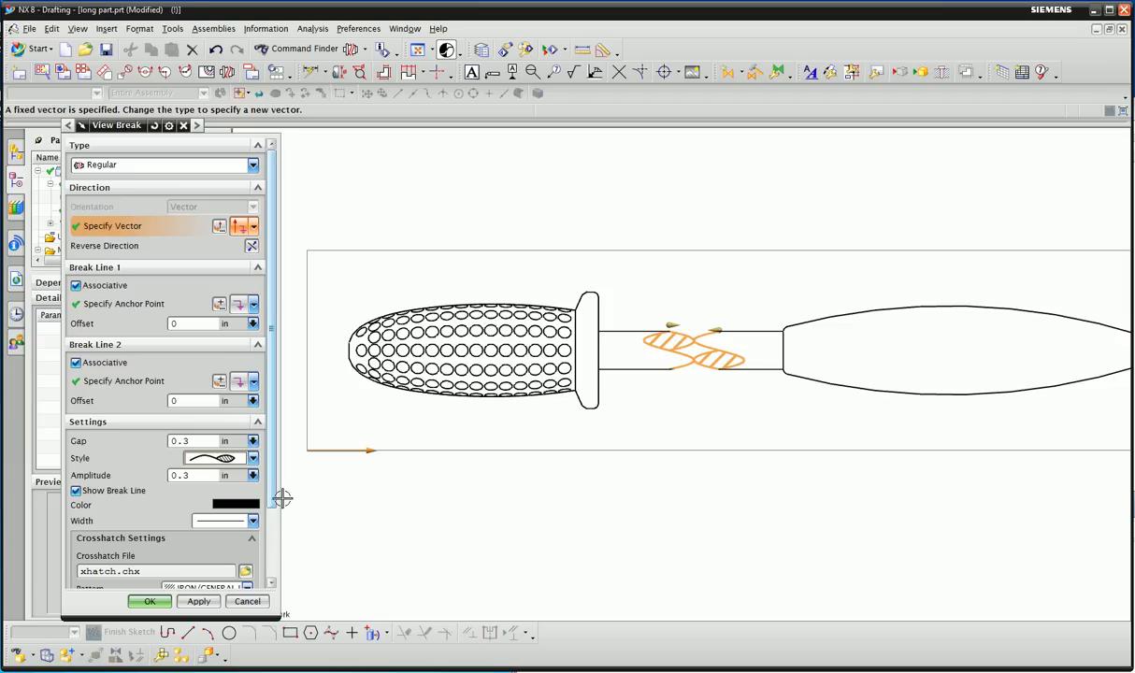
mouse_move(697, 355)
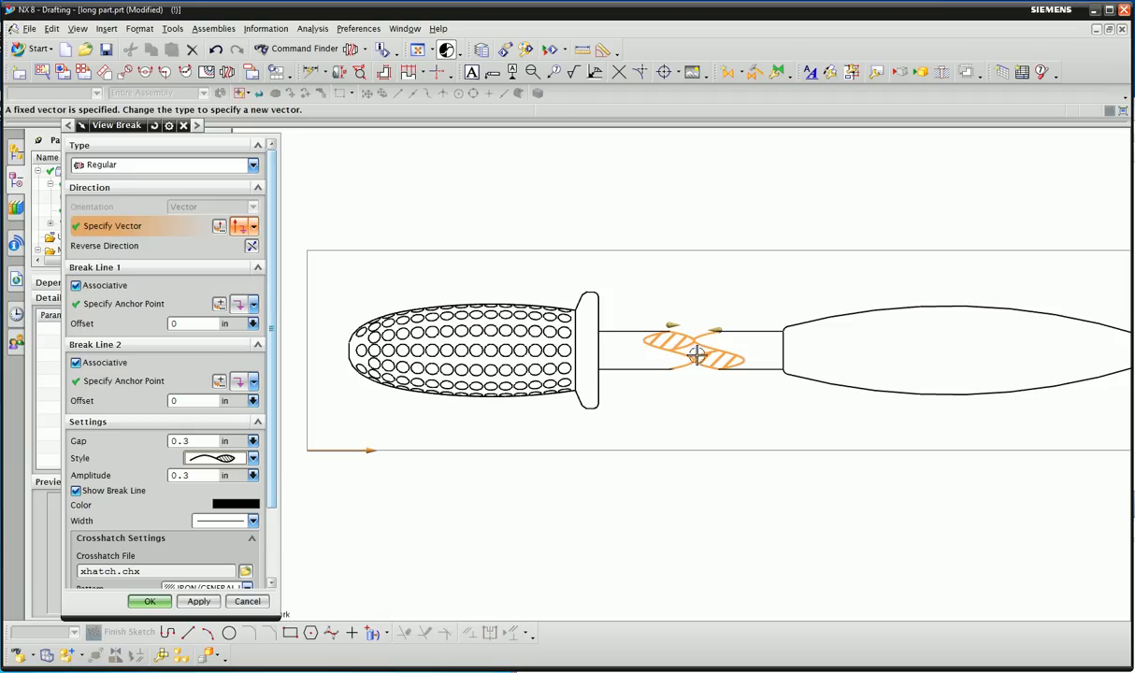
mouse_move(197, 437)
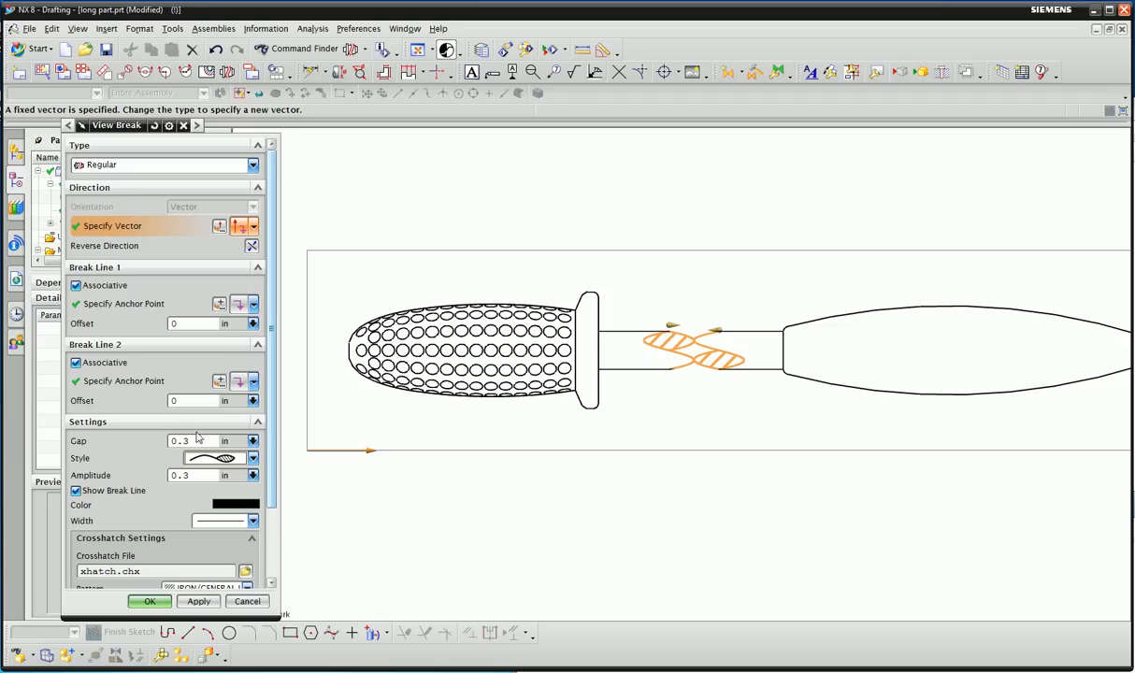
- Set the break gap to .35 and confirm the View Break with OK
left_click(190, 441)
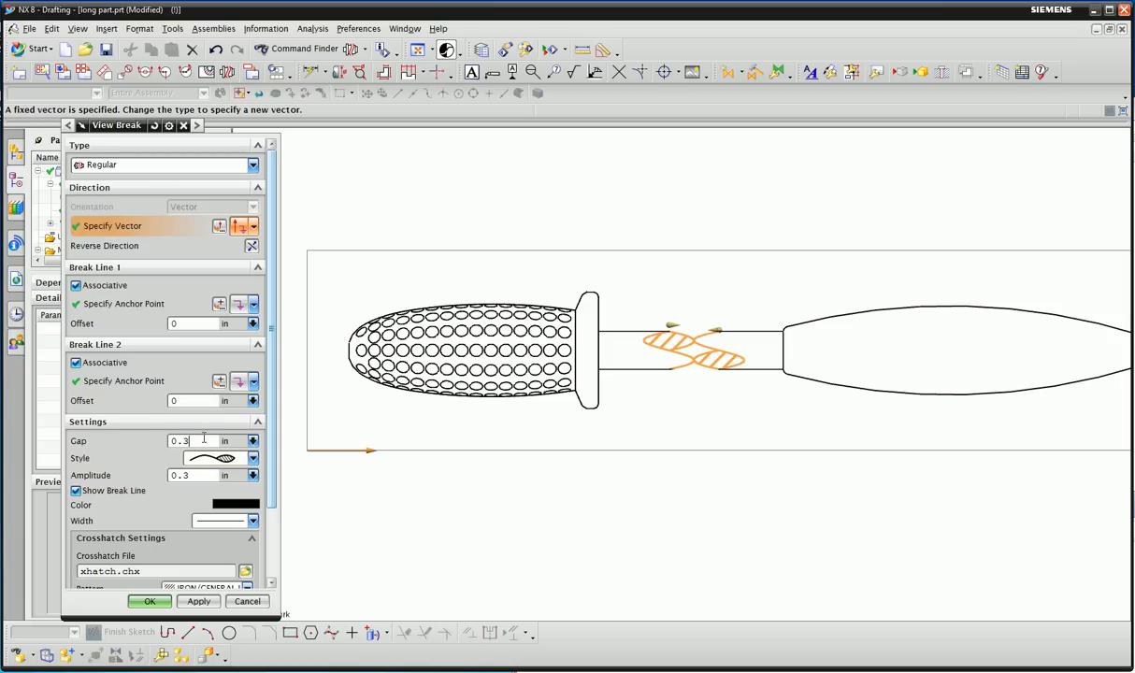
triple_click(191, 441)
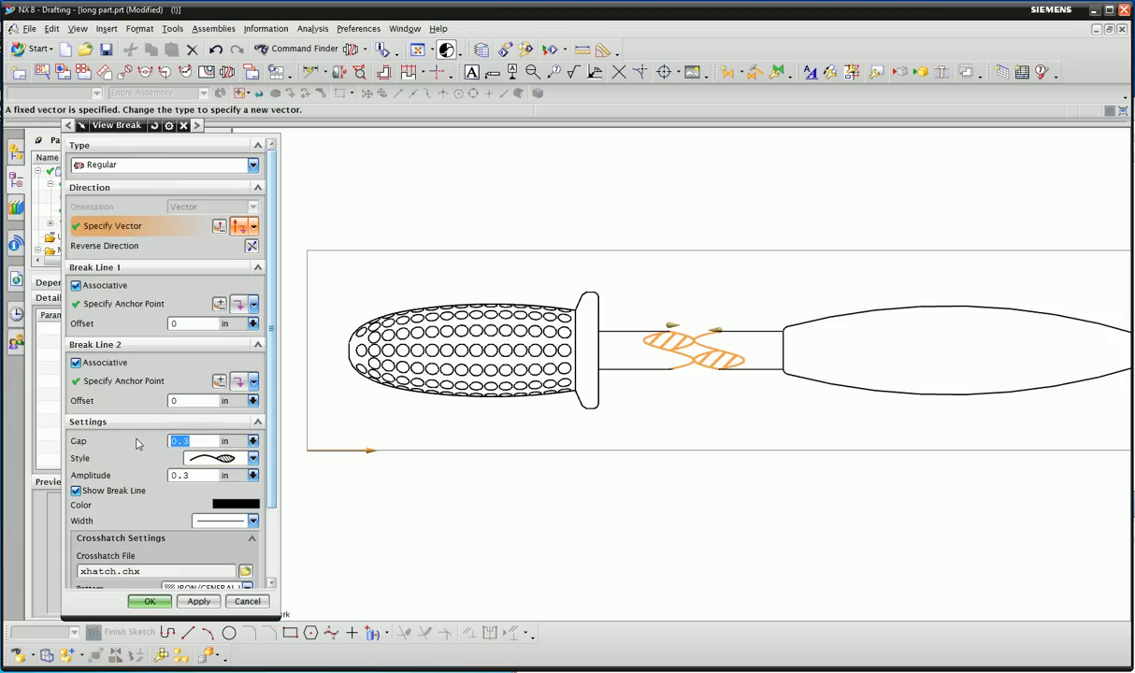
type(".35")
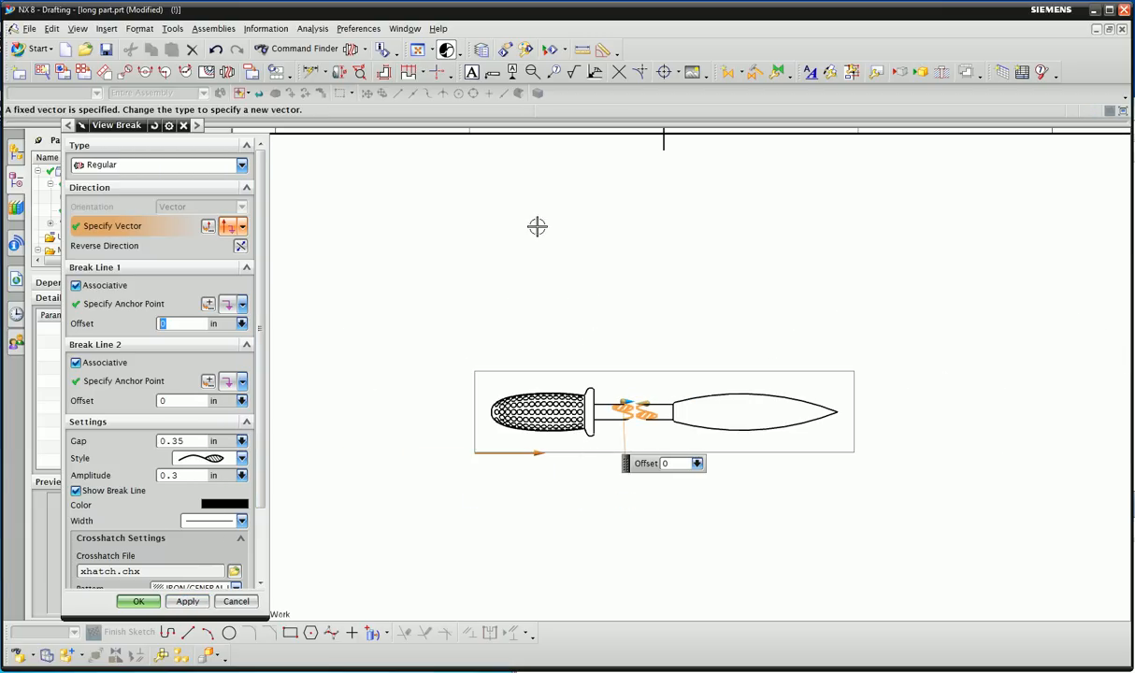
left_click(139, 602)
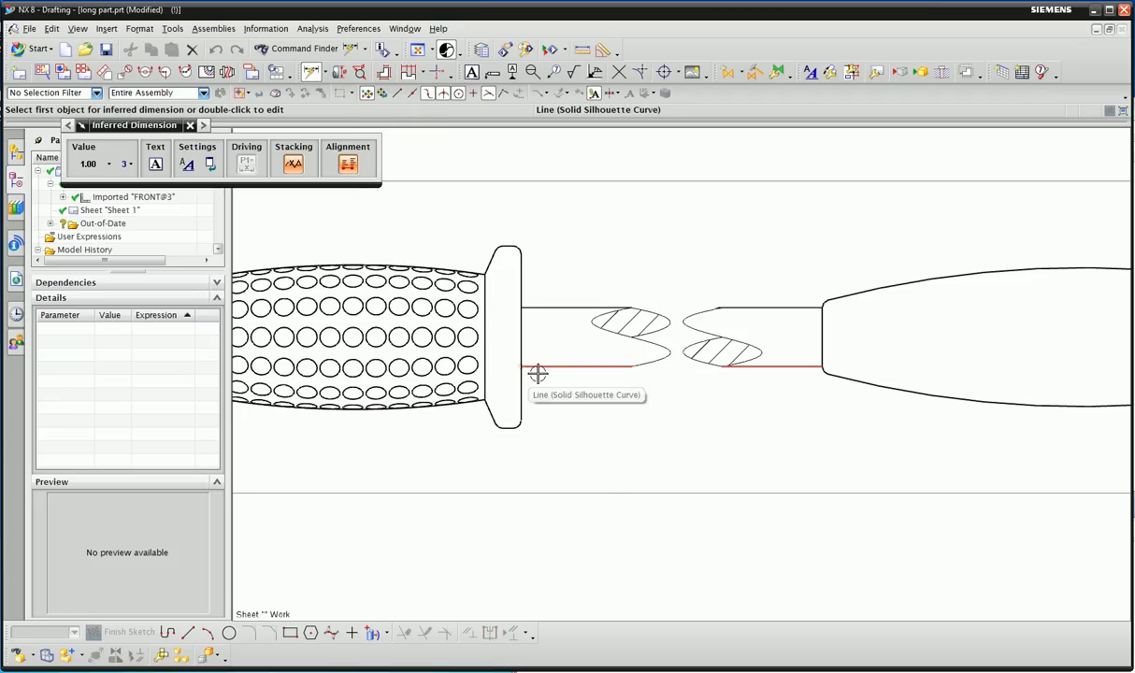
- Dimension 38 from the rod edge to the blade tip across the break
left_click(538, 372)
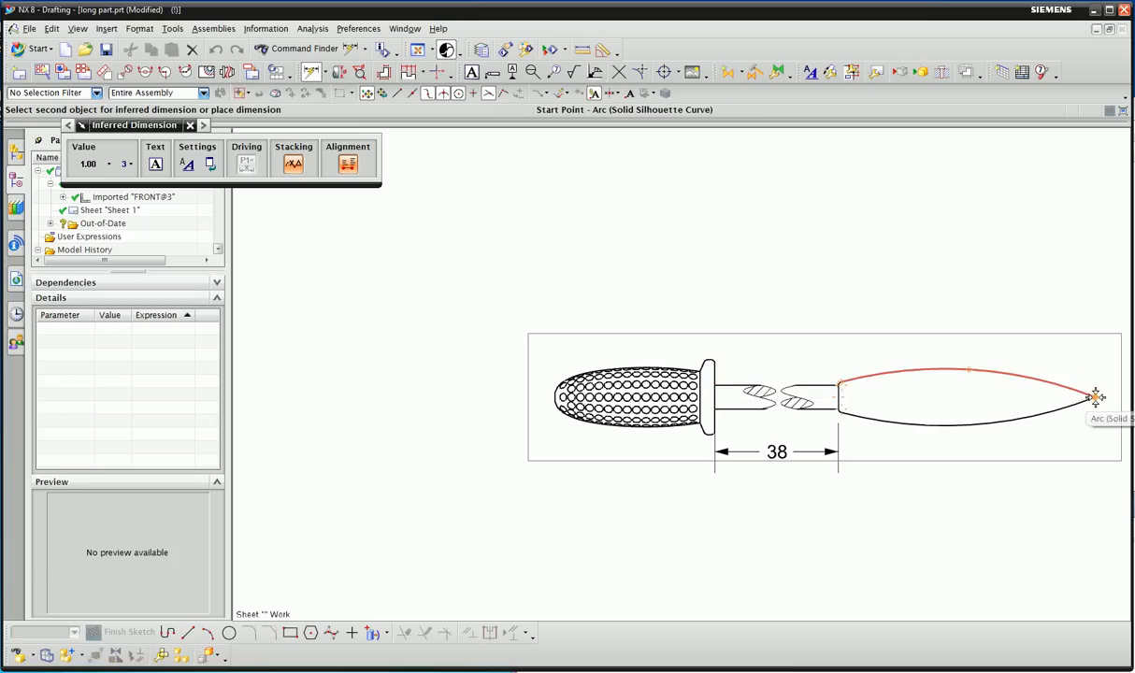
left_click(1097, 393)
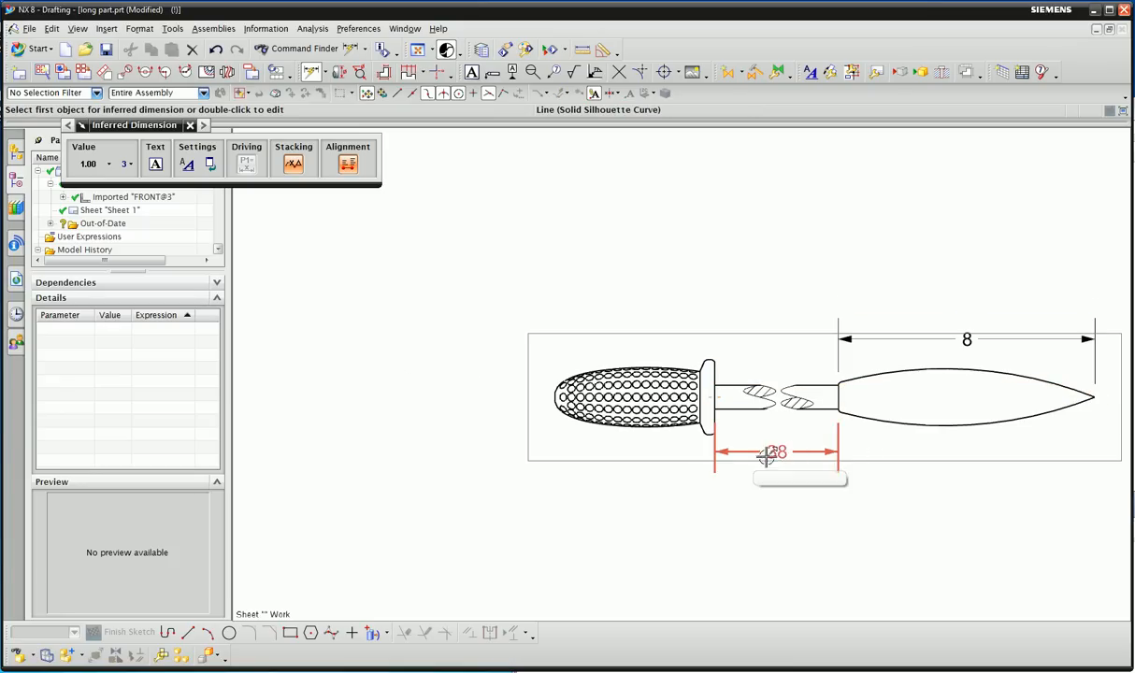
right_click(767, 456)
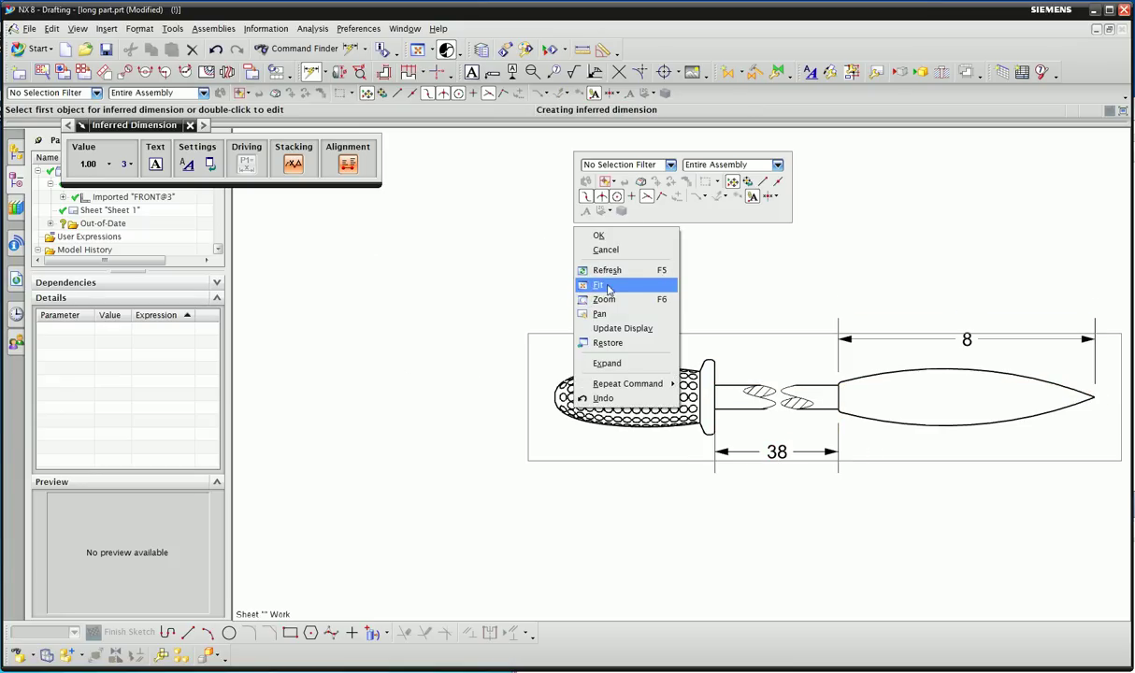
- Fit the whole drawing sheet with the dimensioned broken view in the window
left_click(598, 284)
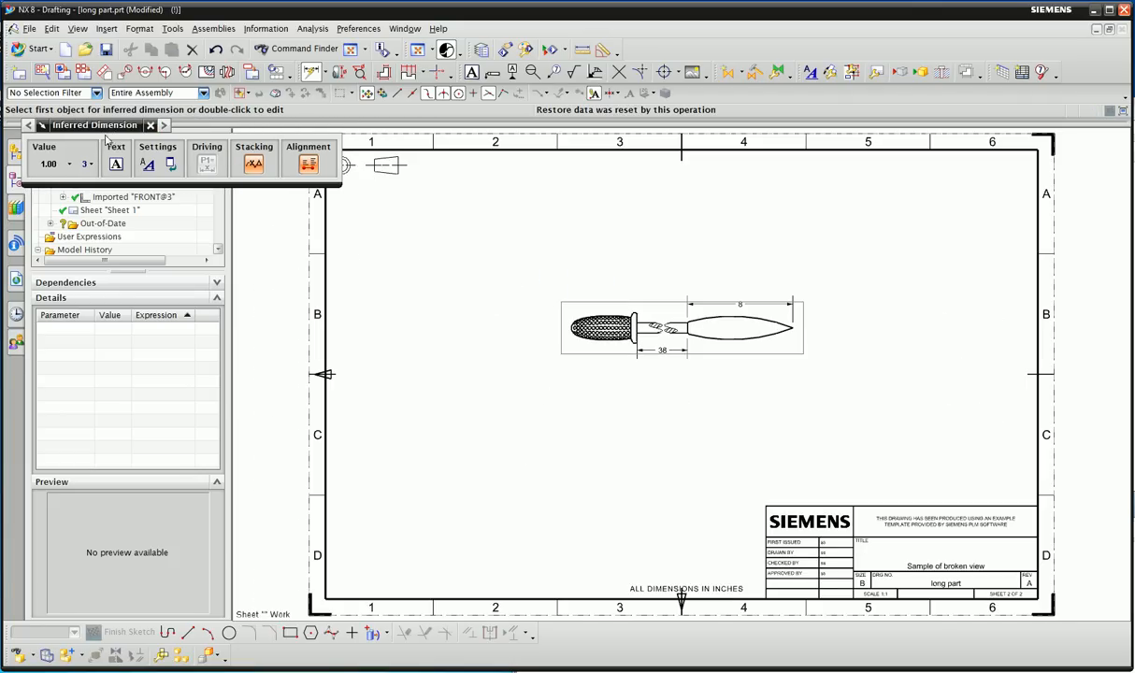
mouse_move(909, 303)
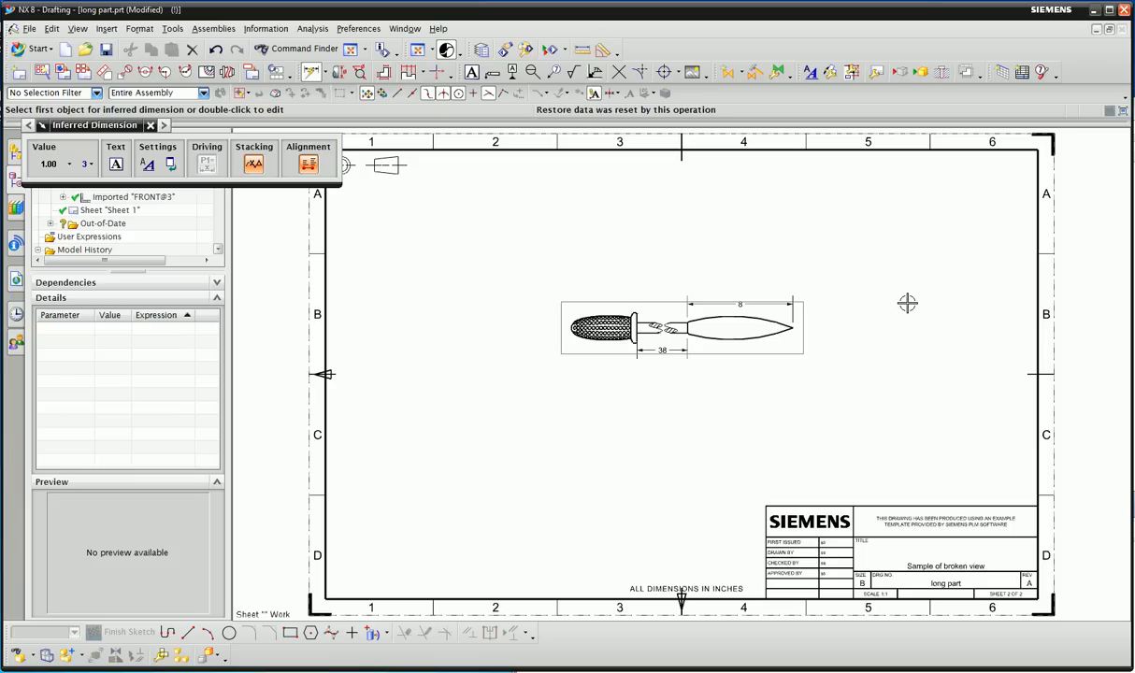
mouse_move(514, 264)
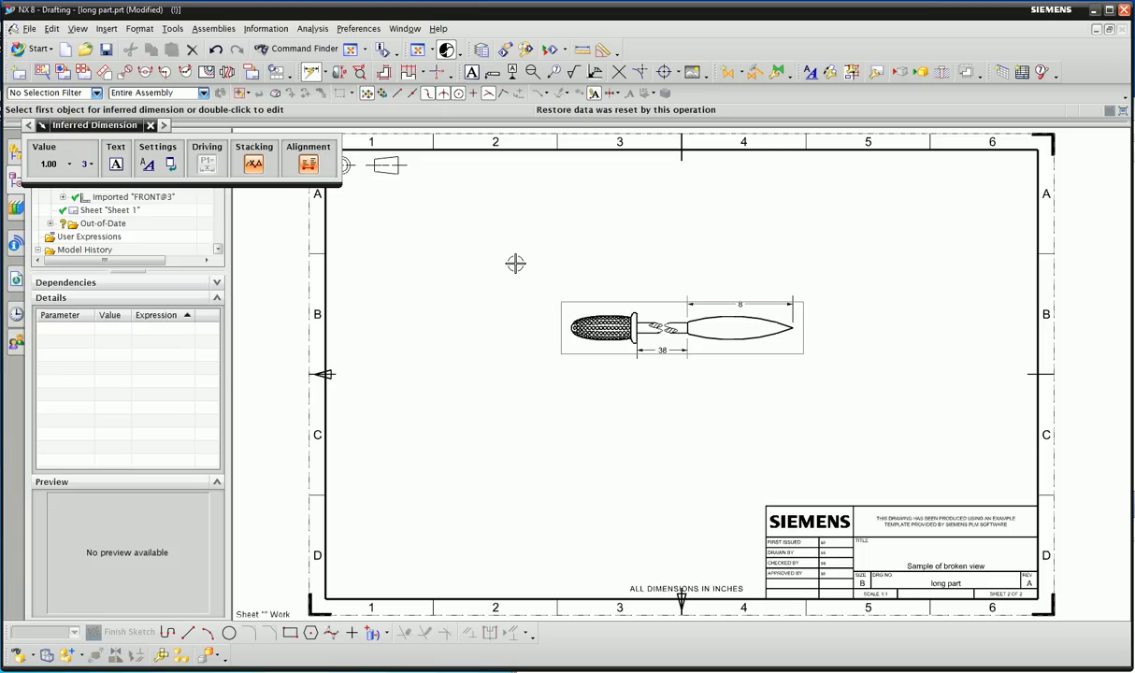
mouse_move(535, 269)
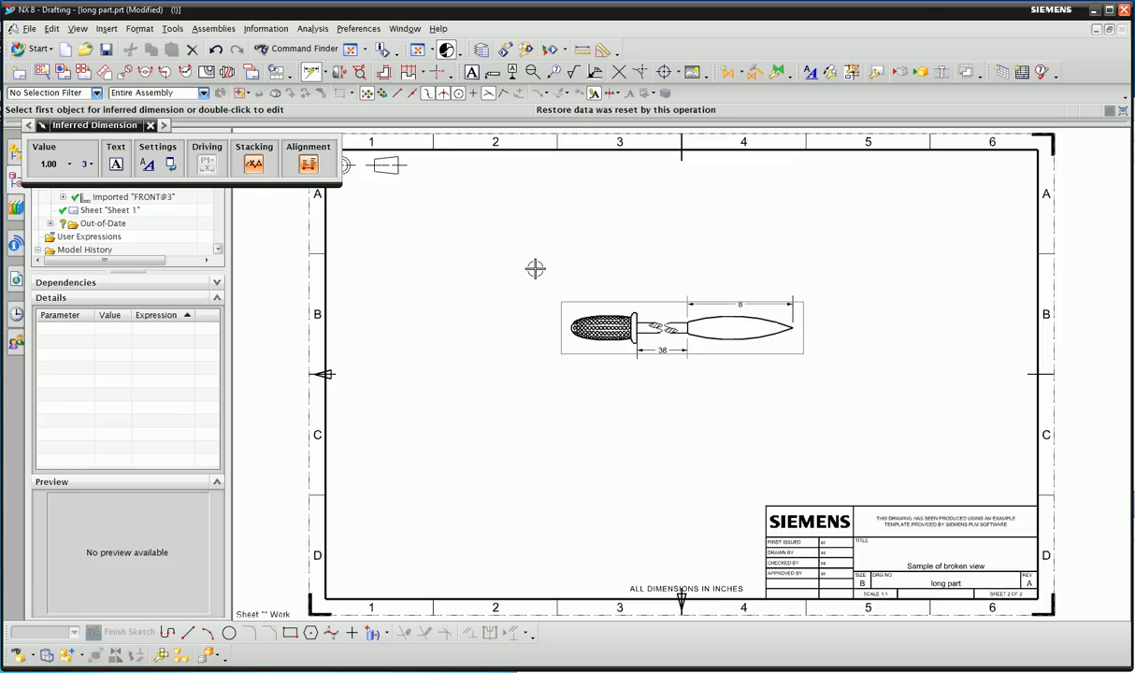
mouse_move(766, 258)
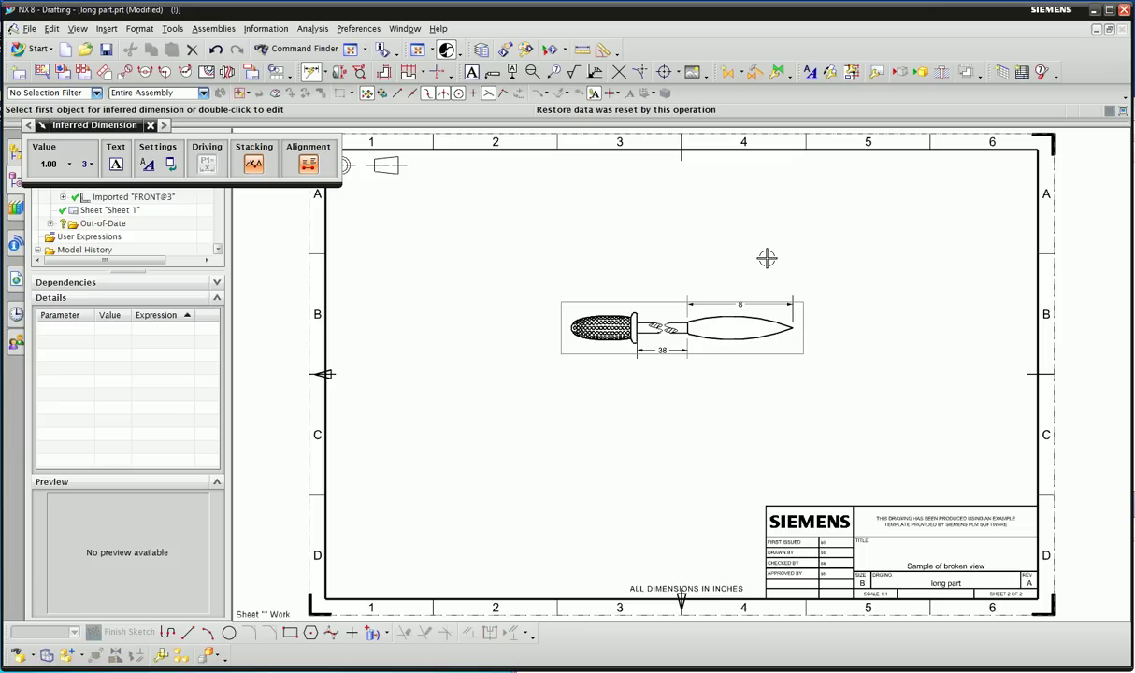